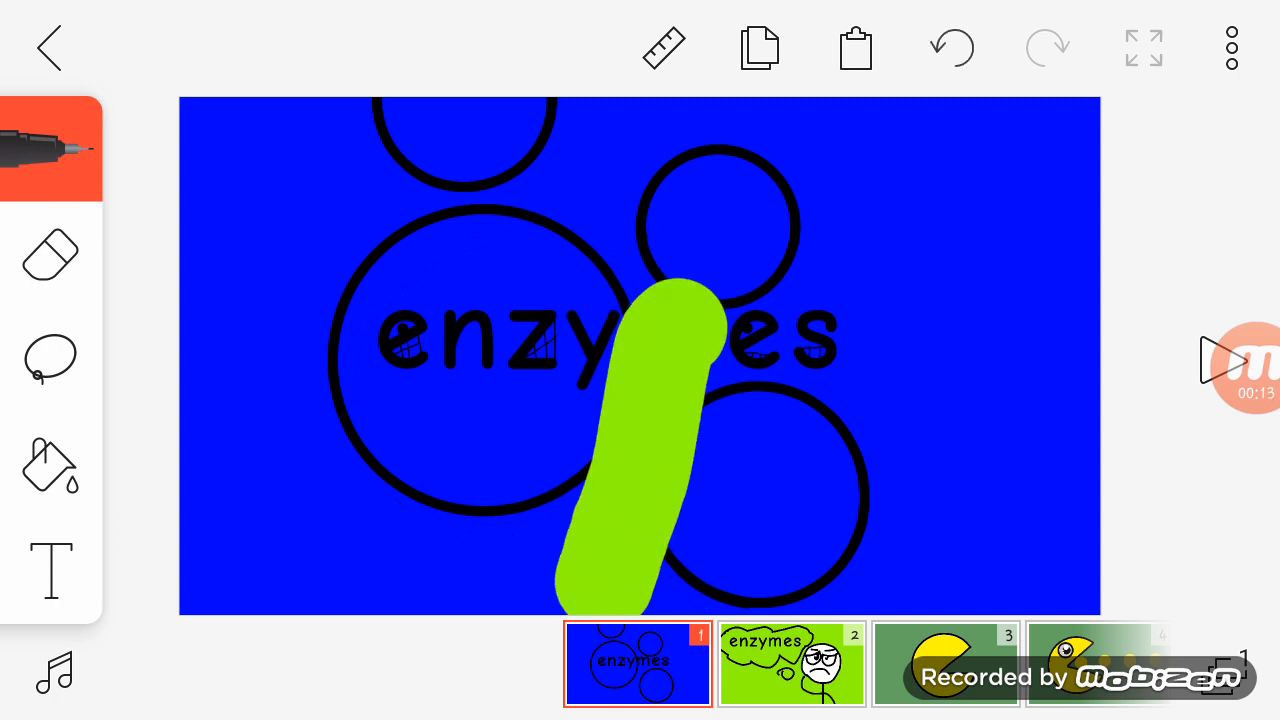
Step: Undo the stray green brush stroke, leaving the blue enzymes title card clean
{"action": "left_click", "coordinate": [952, 48]}
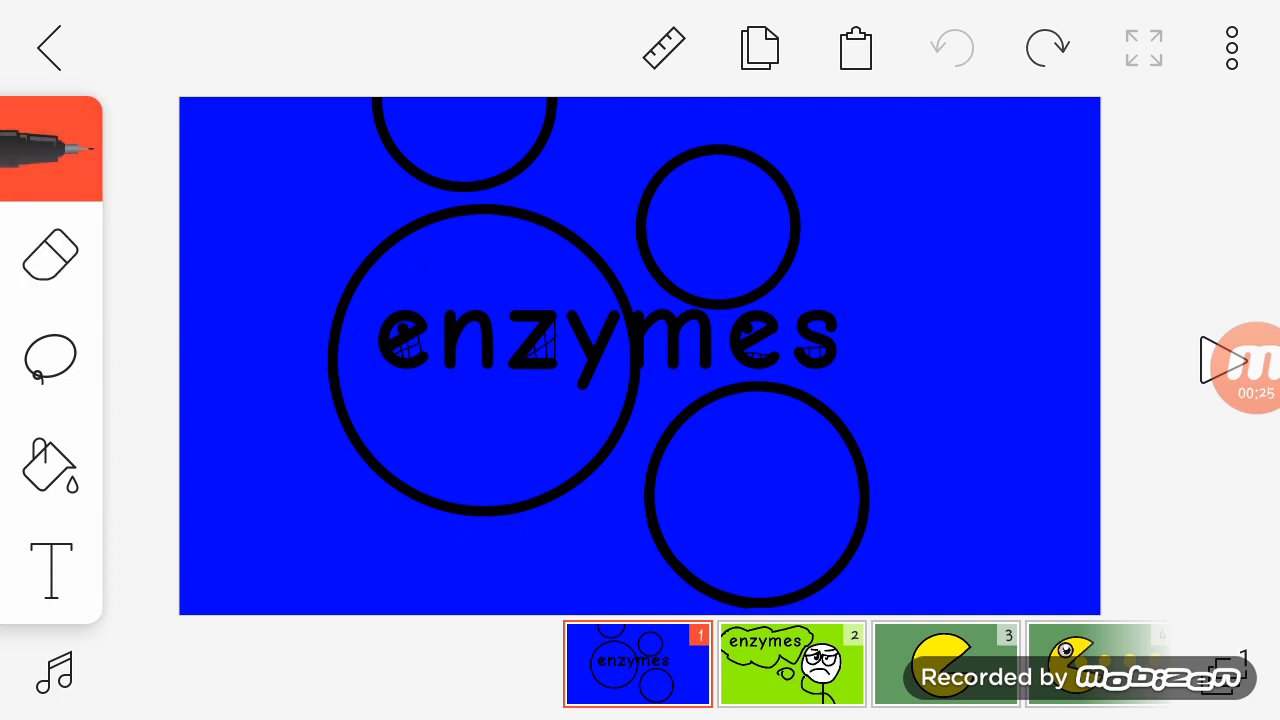
Step: Advance to frame 8, the orange enzyme beside the green molecule labelled substrate
{"action": "left_click", "coordinate": [792, 664]}
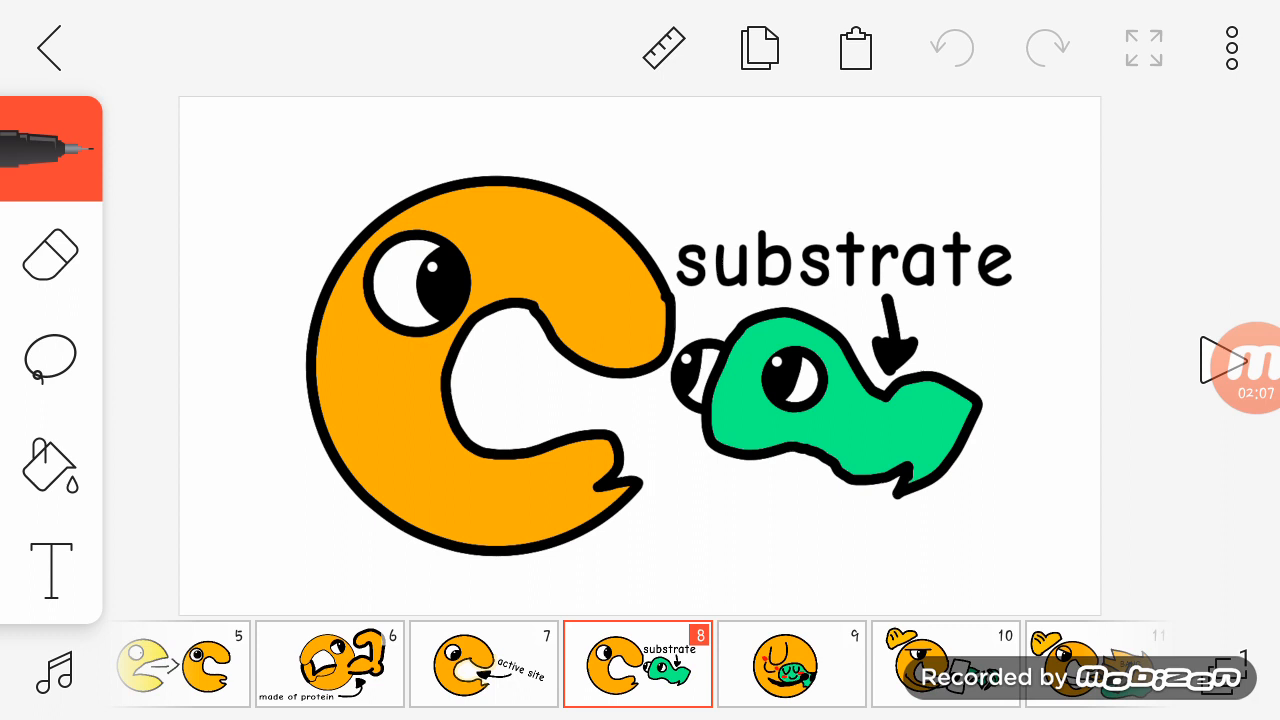
Step: Advance to frame 20, the red Temp and pink PH ghosts captioned the 'bad' guys
{"action": "left_click", "coordinate": [792, 664]}
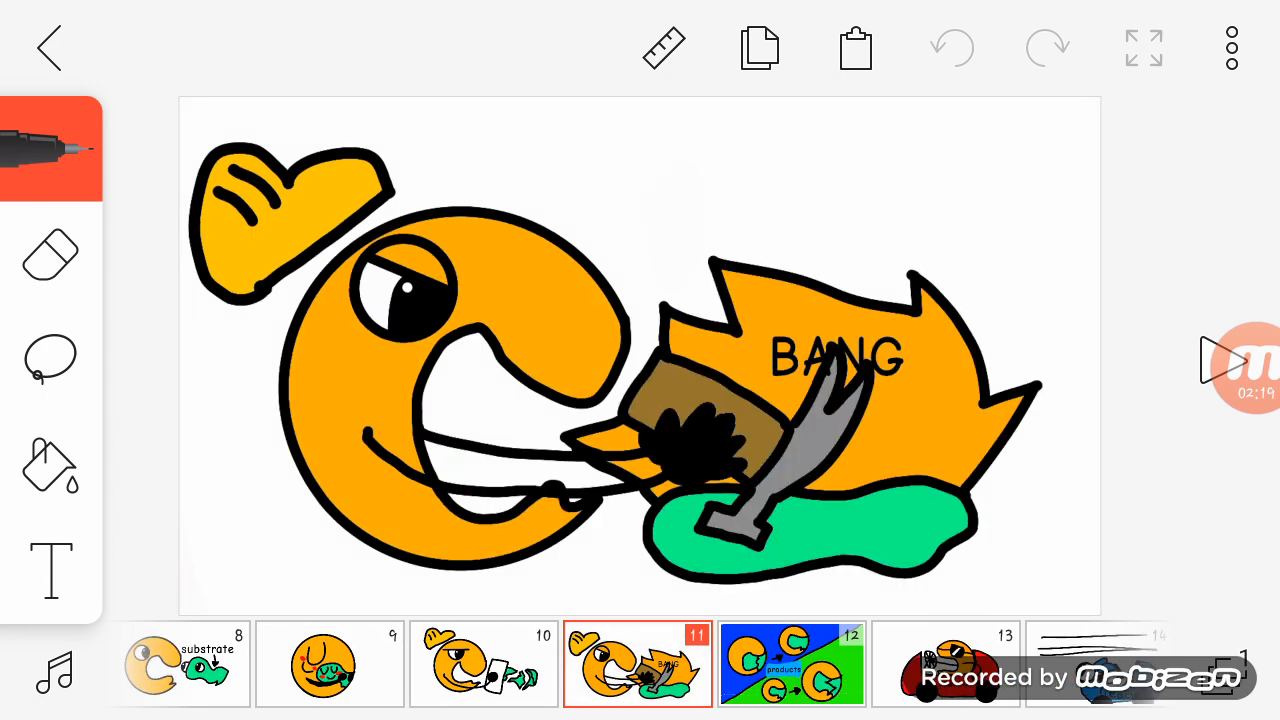
{"action": "left_click", "coordinate": [792, 664]}
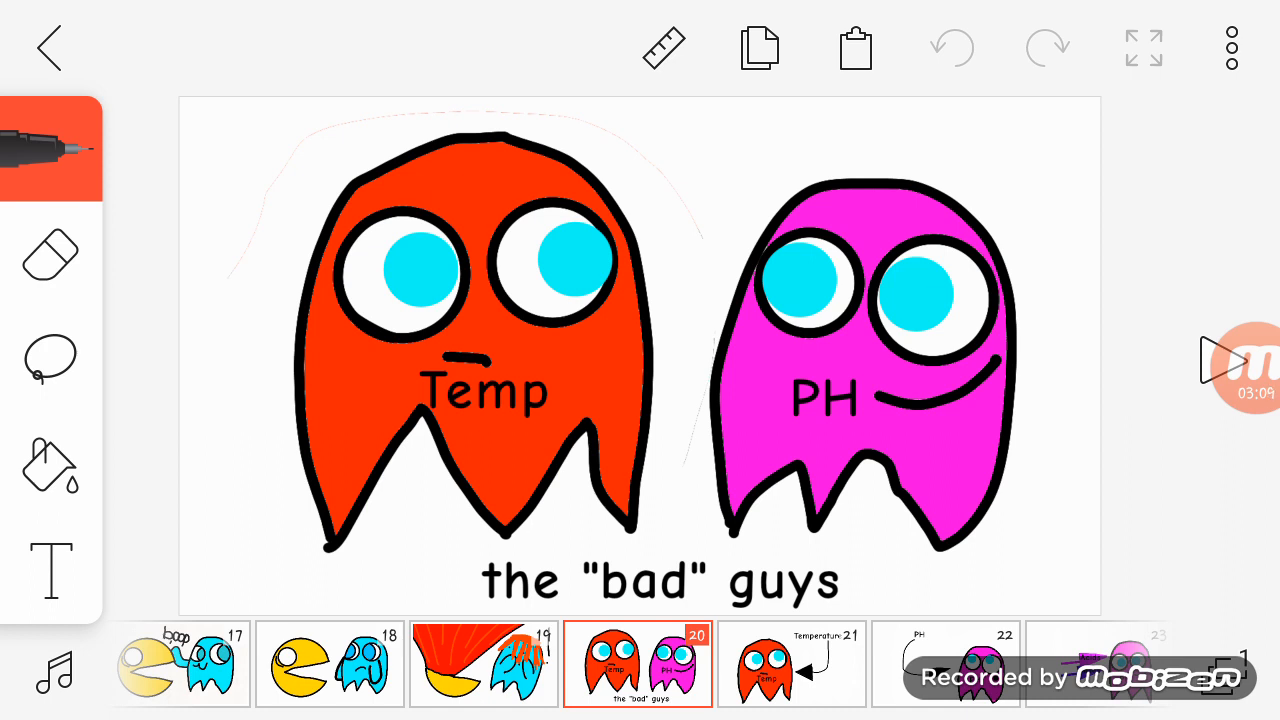
Step: Step forward past the green scribble frame to frame 28, the purple card with 'eat' crossed out
{"action": "left_click", "coordinate": [636, 664]}
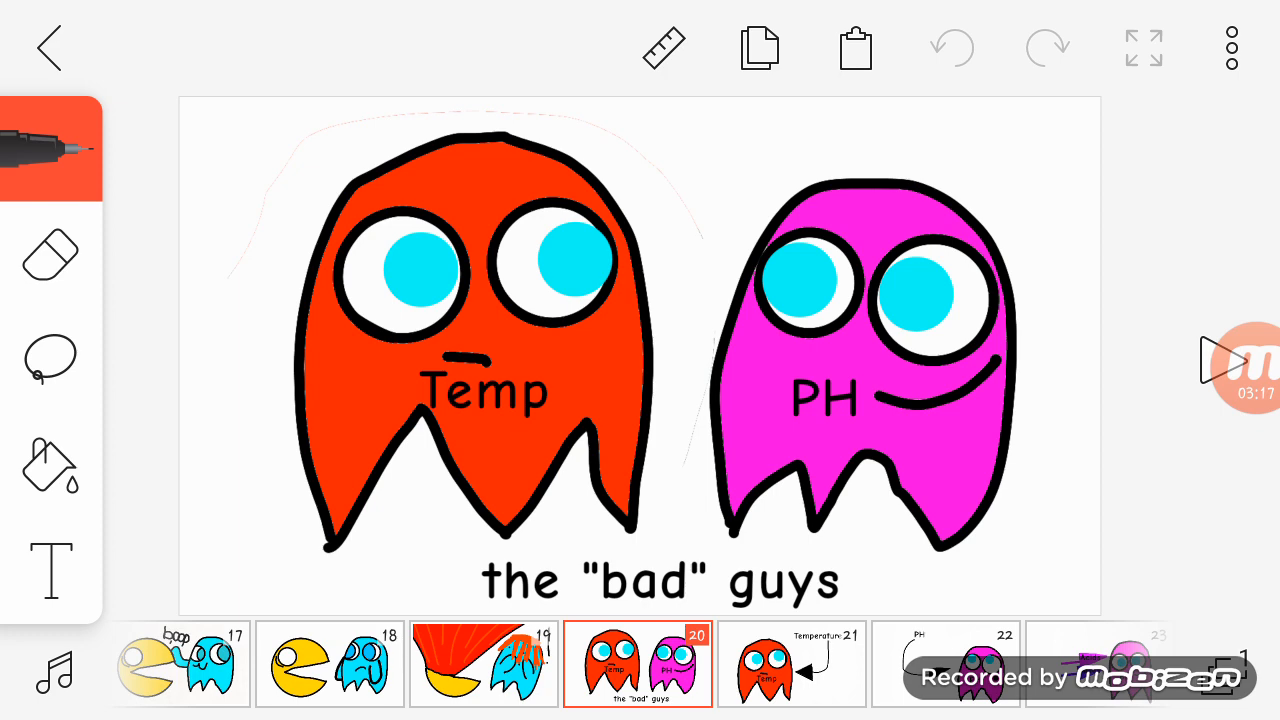
{"action": "left_click", "coordinate": [636, 664]}
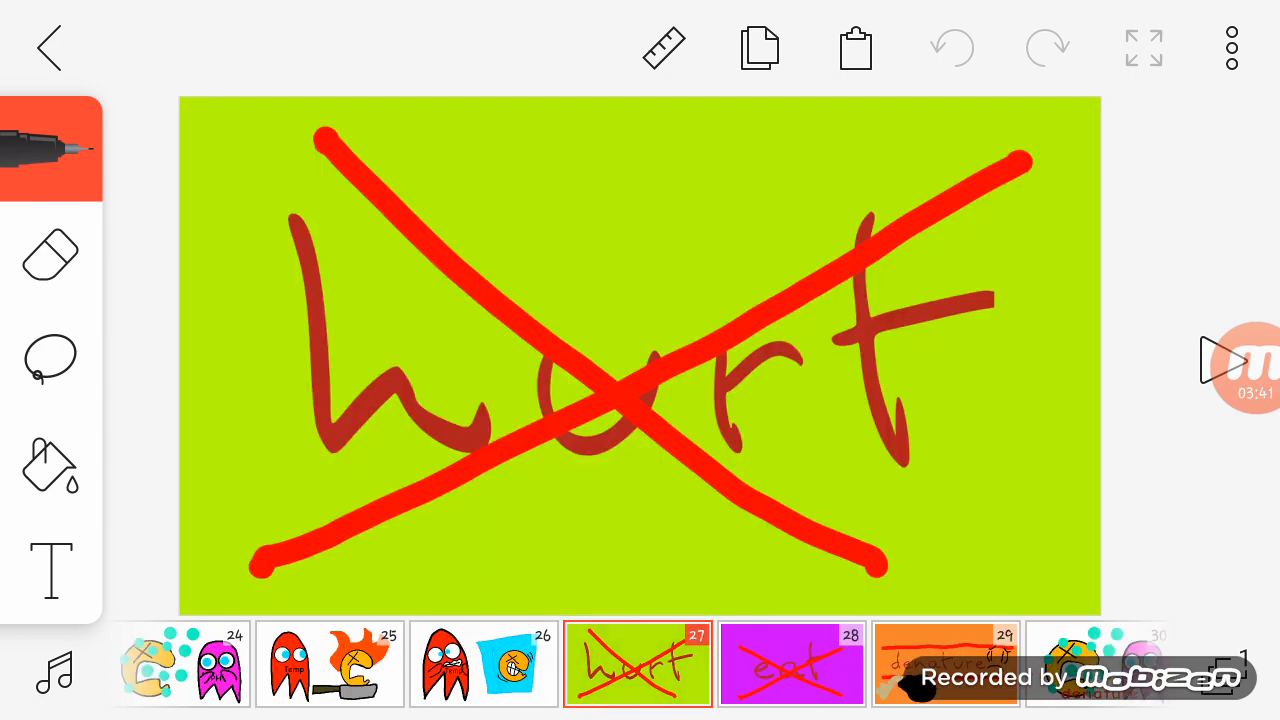
{"action": "left_click", "coordinate": [792, 664]}
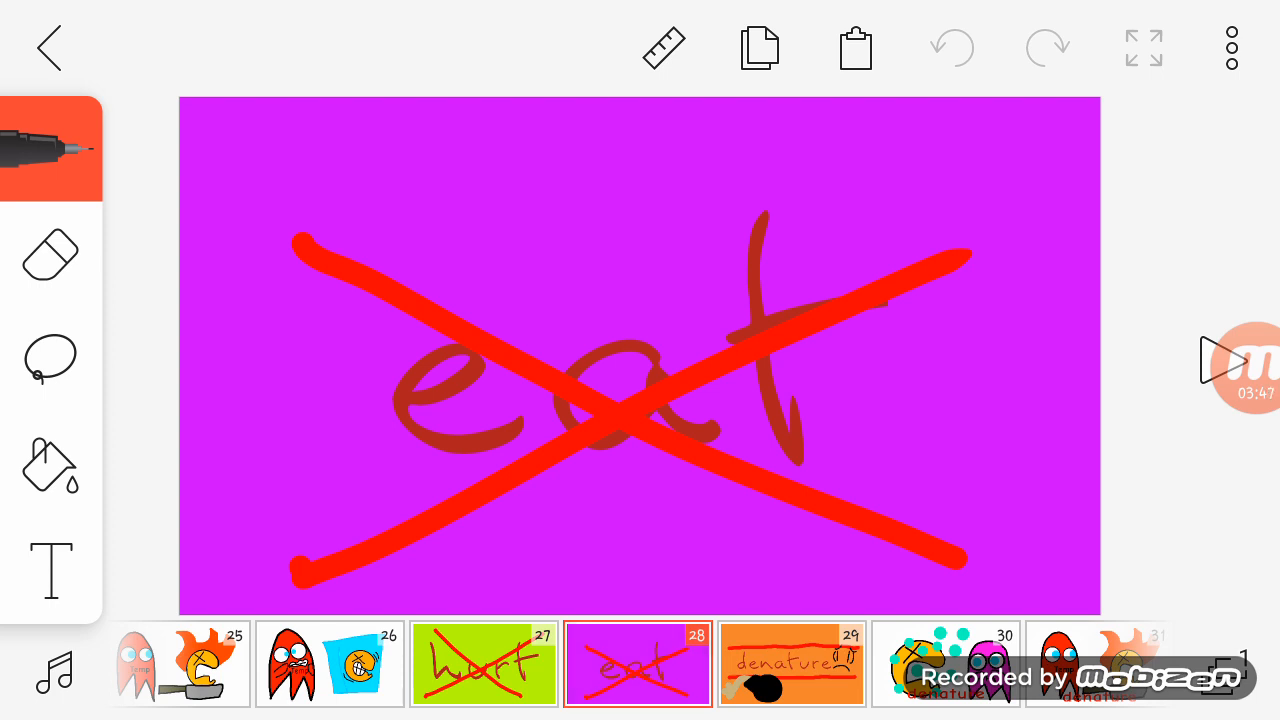
Step: Step forward to frame 32, the Temp ghost beside the distressed enzyme captioned denature
{"action": "left_click", "coordinate": [792, 664]}
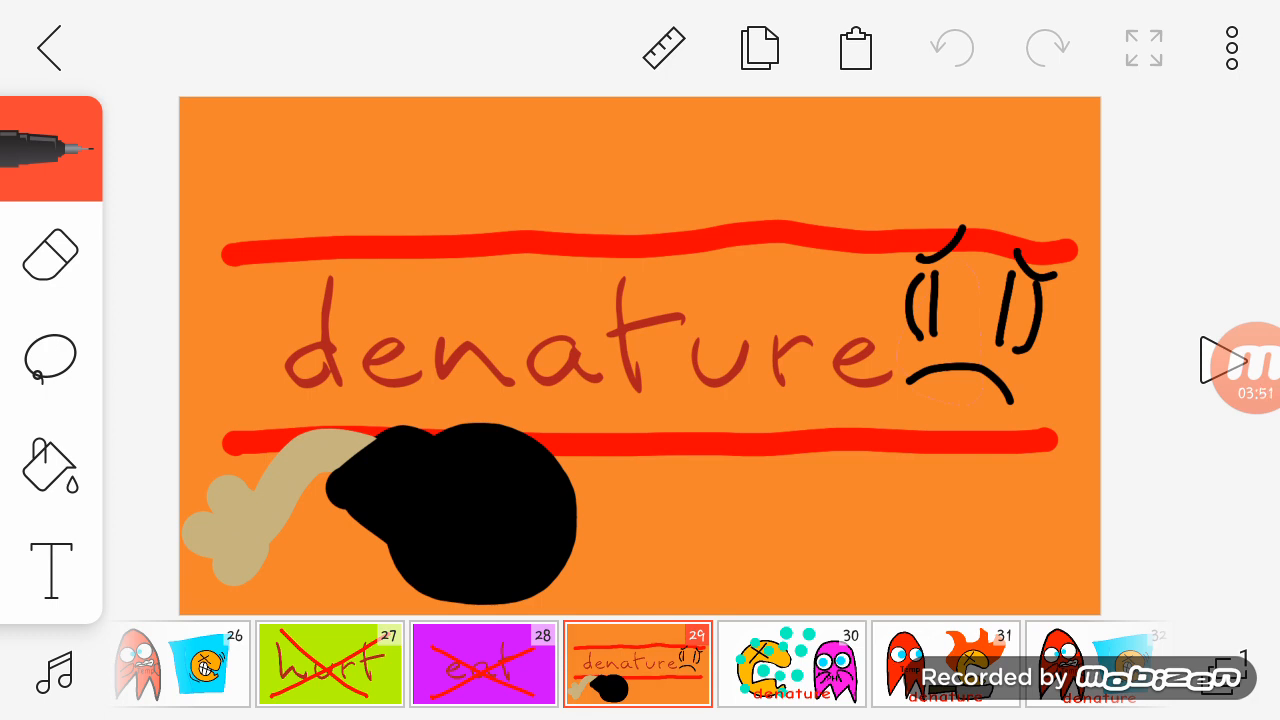
{"action": "left_click", "coordinate": [792, 664]}
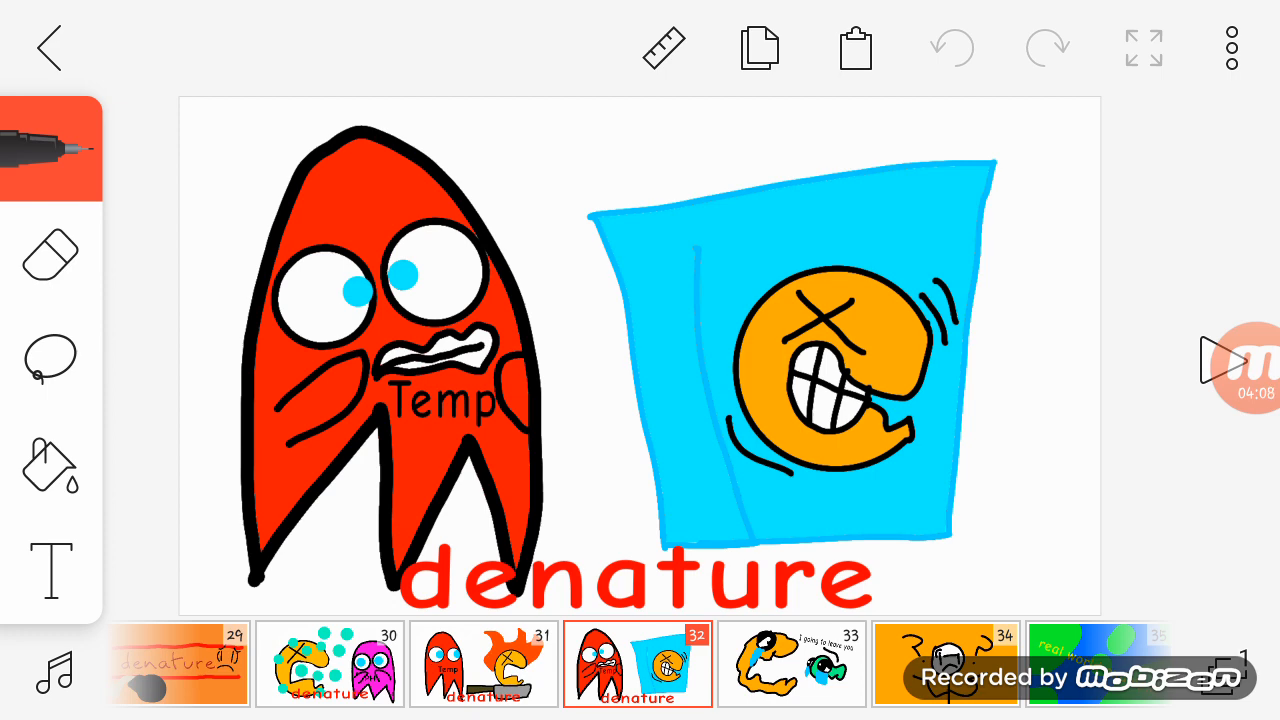
Step: Step past the confused stick figure frame to frame 35, the 'real world example!' card
{"action": "left_click", "coordinate": [792, 664]}
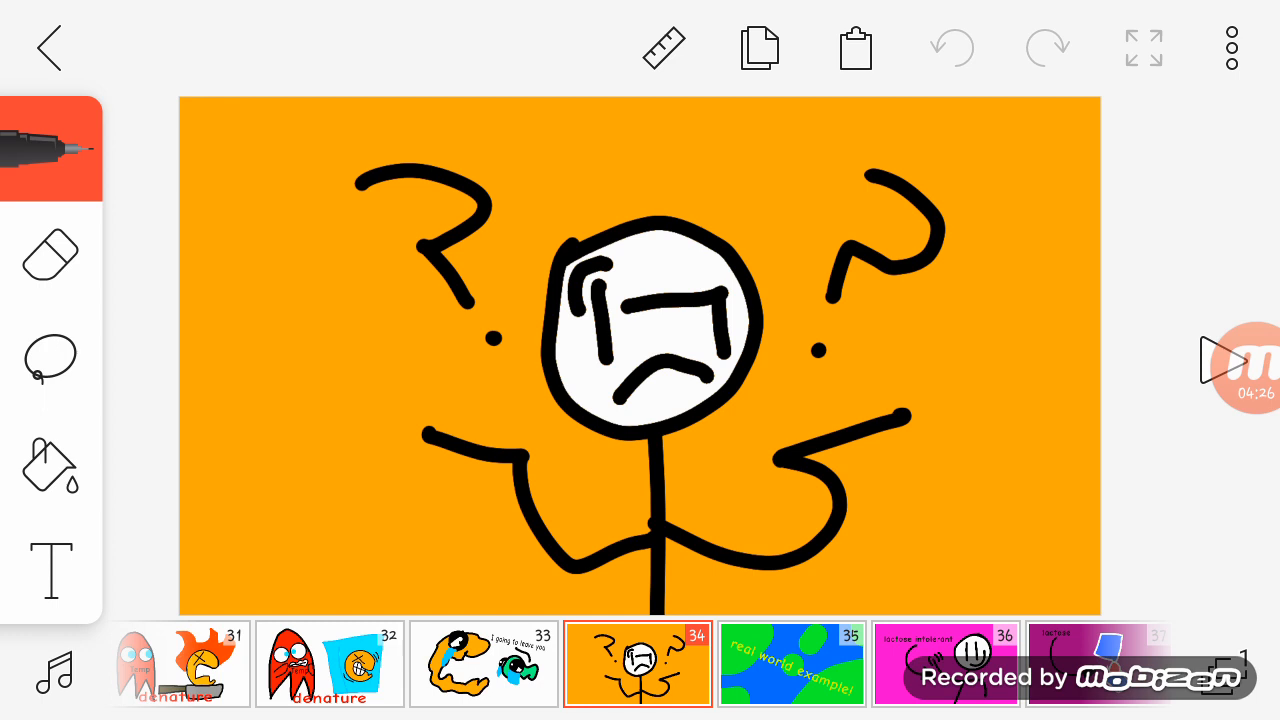
{"action": "left_click", "coordinate": [792, 664]}
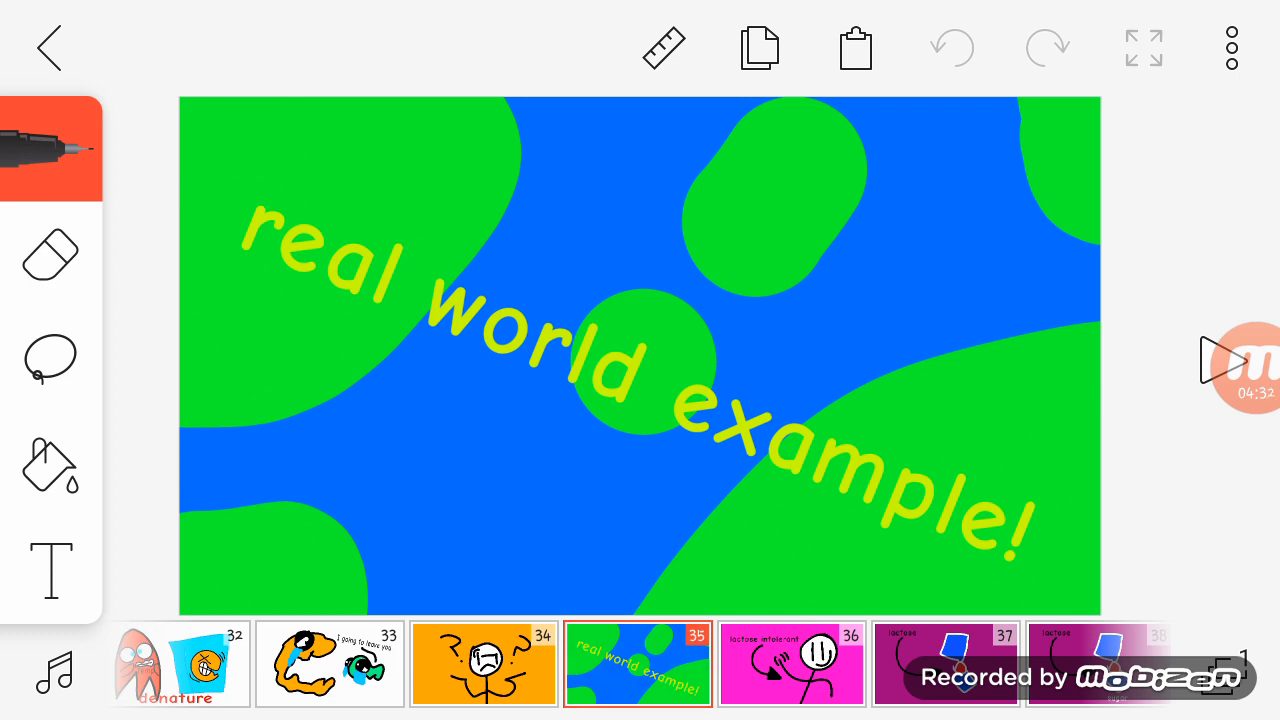
Step: Step through the lactose and sugar frames to frame 43, the queasy green face beside the milk carton
{"action": "left_click", "coordinate": [792, 664]}
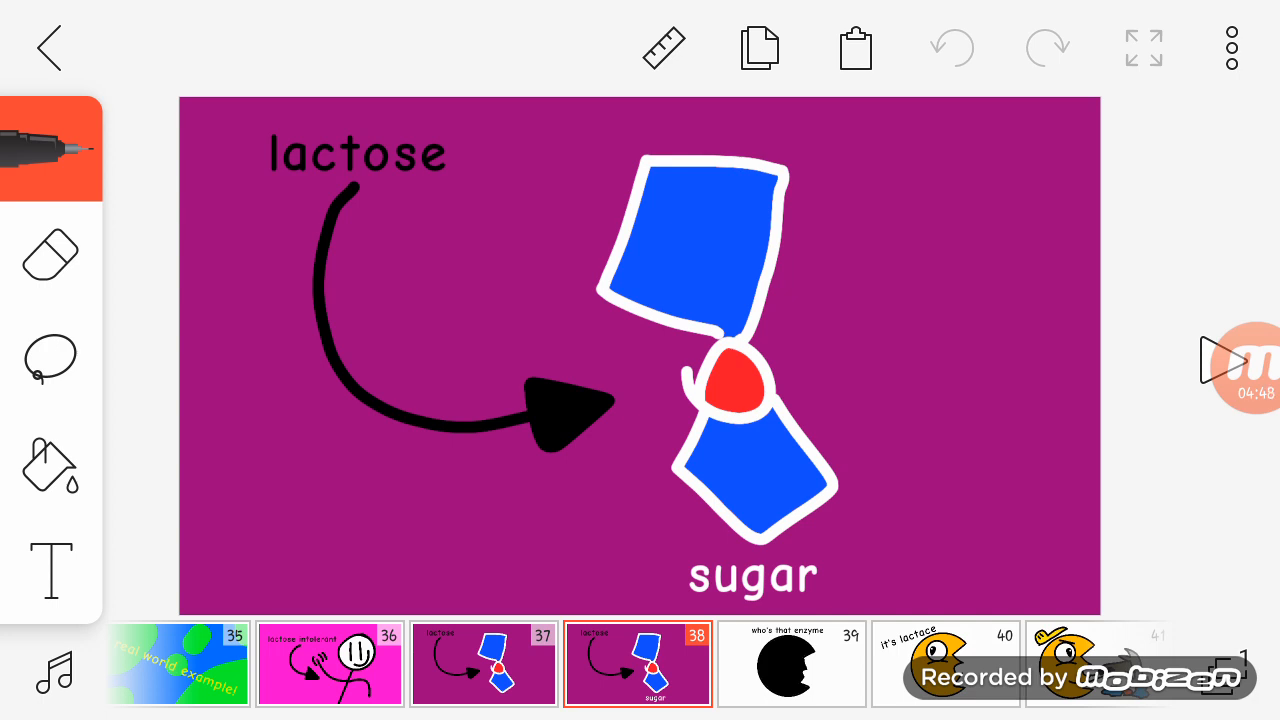
{"action": "left_click", "coordinate": [636, 664]}
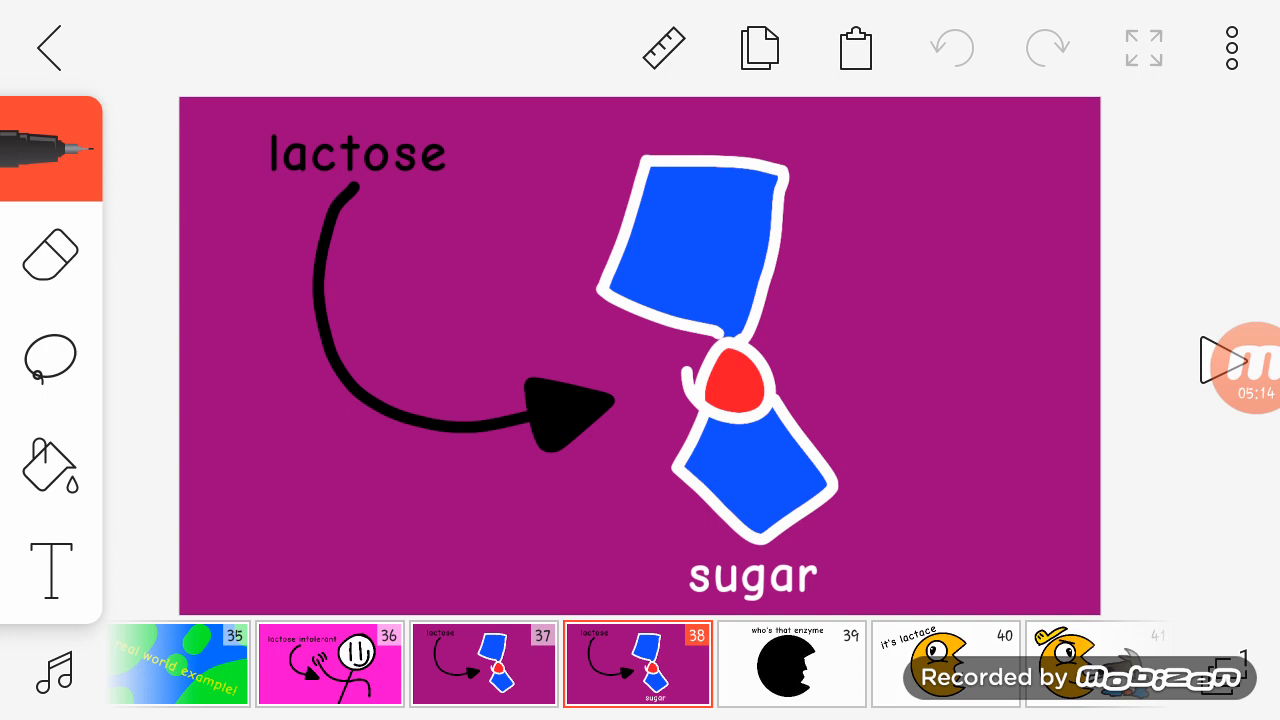
{"action": "left_click", "coordinate": [636, 664]}
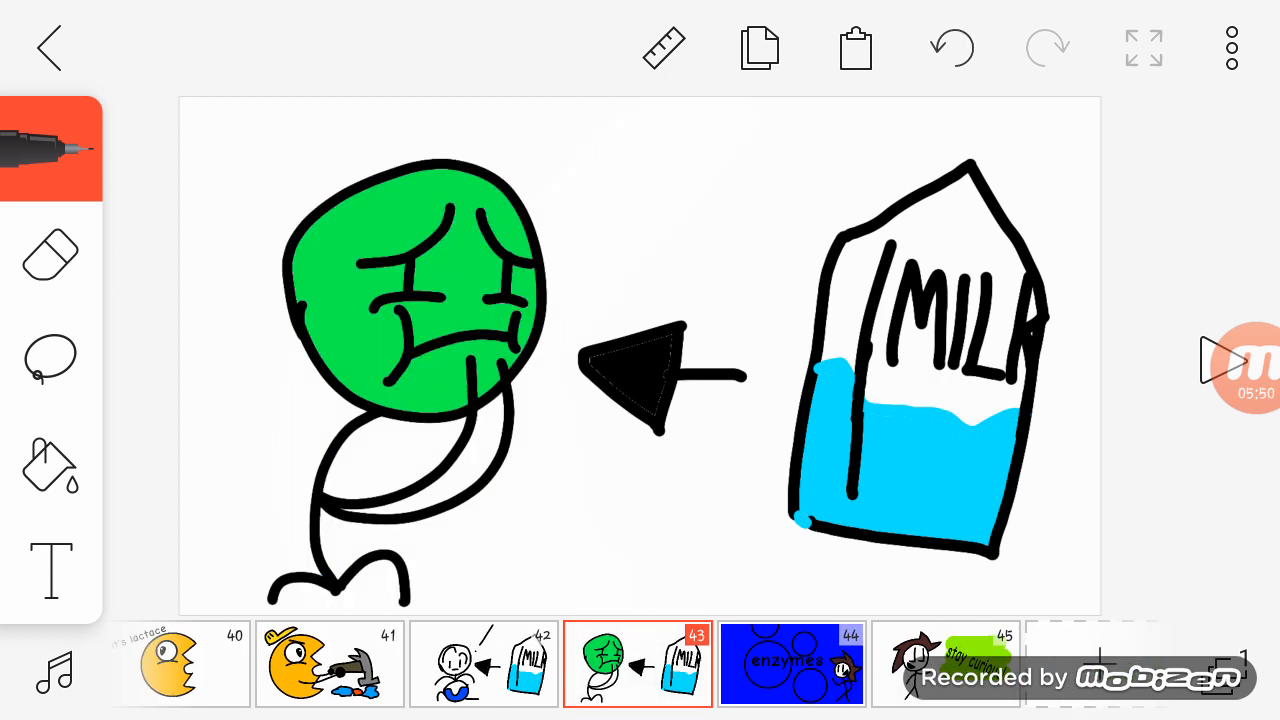
Step: Step past the enzymes stick-figure frame to the final frame 45, 'stay curious!'
{"action": "left_click", "coordinate": [792, 664]}
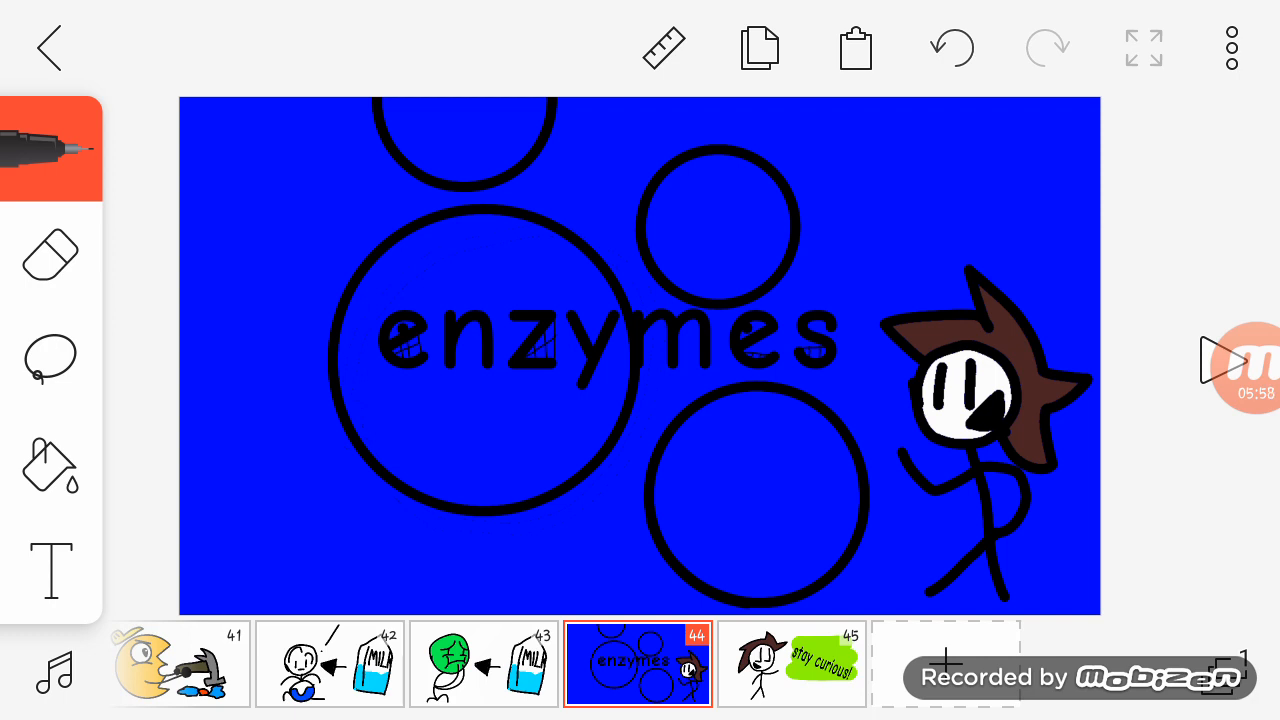
{"action": "left_click", "coordinate": [792, 664]}
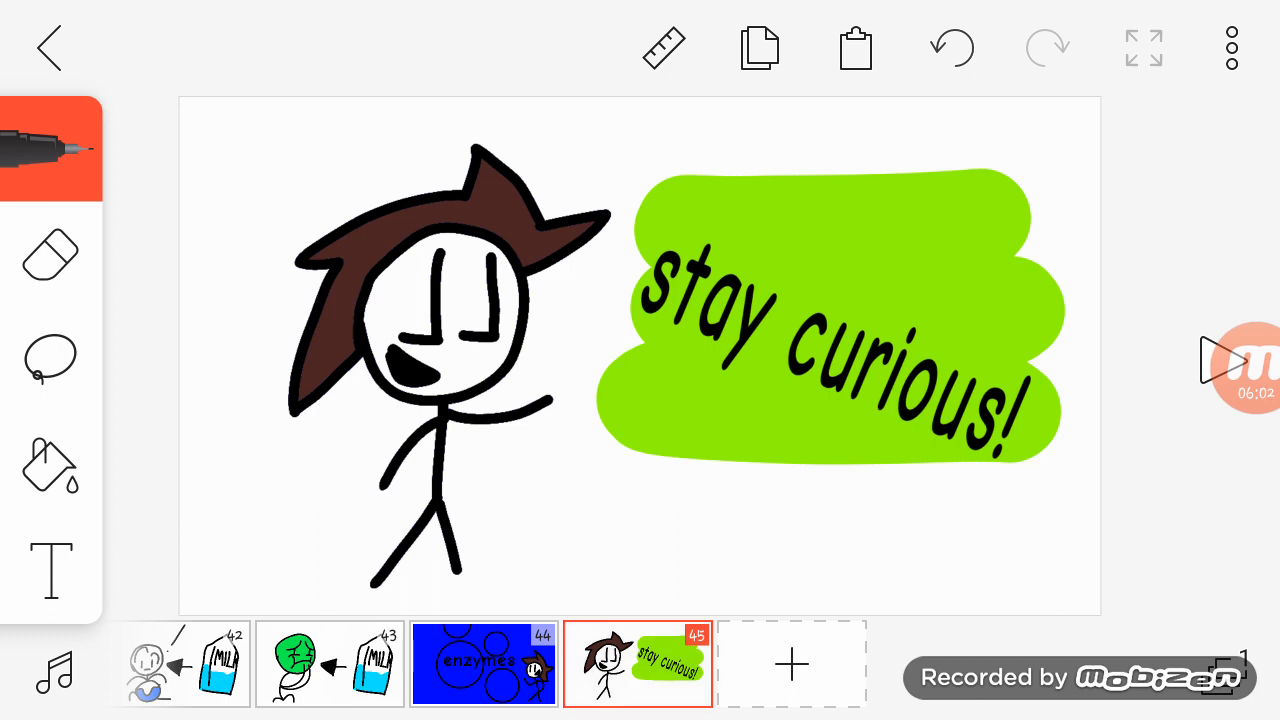